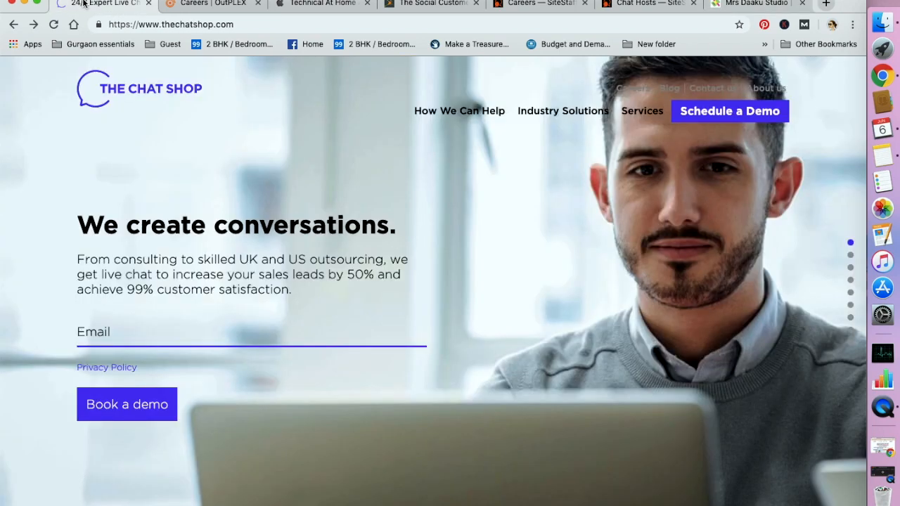
{"action": "mouse_move", "coordinate": [23, 133]}
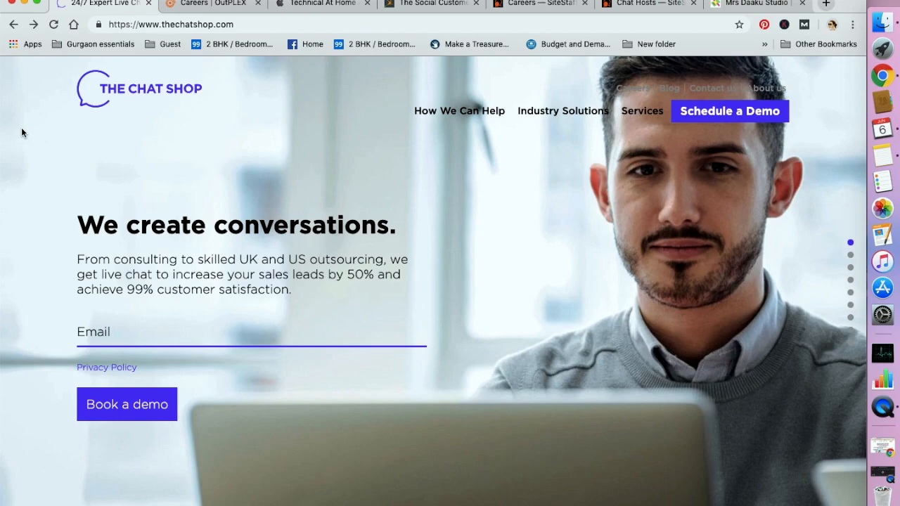
{"action": "mouse_move", "coordinate": [217, 148]}
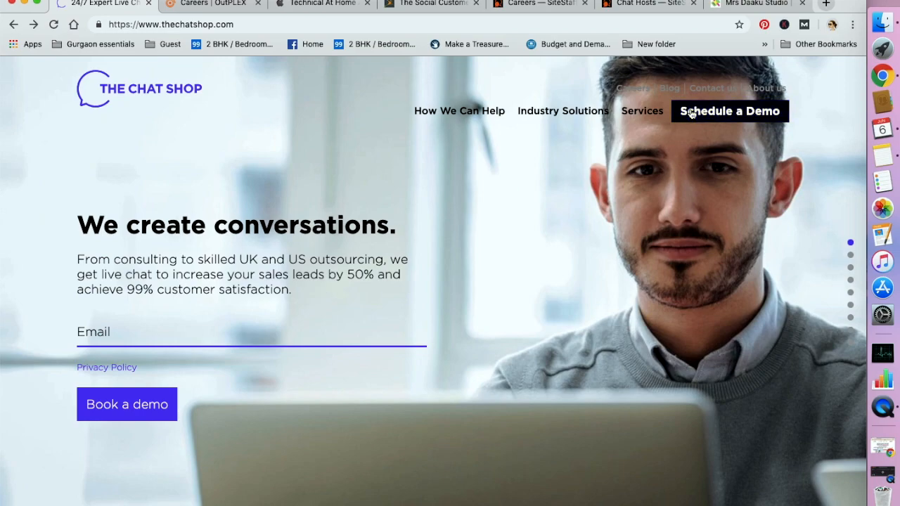
{"action": "mouse_move", "coordinate": [641, 110]}
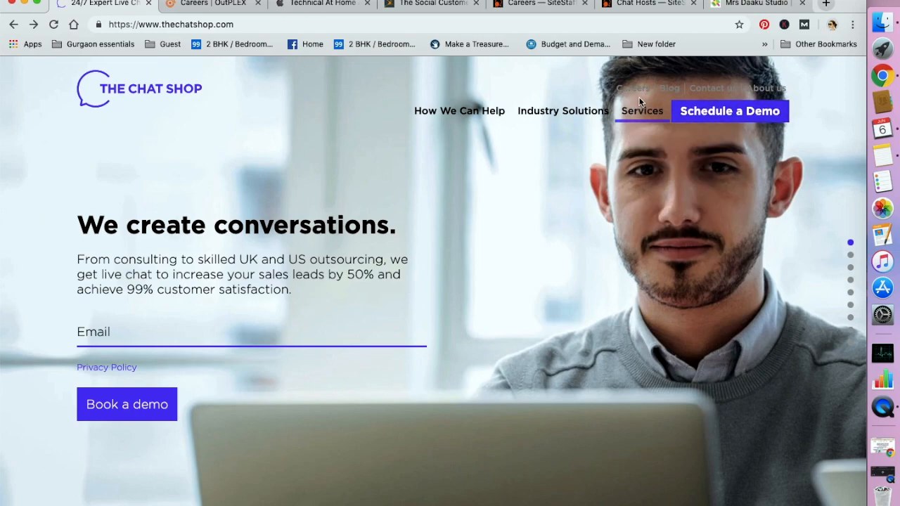
Open The Chat Shop's Live Chat Jobs listing from Careers and read its skills required
{"action": "left_click", "coordinate": [633, 88]}
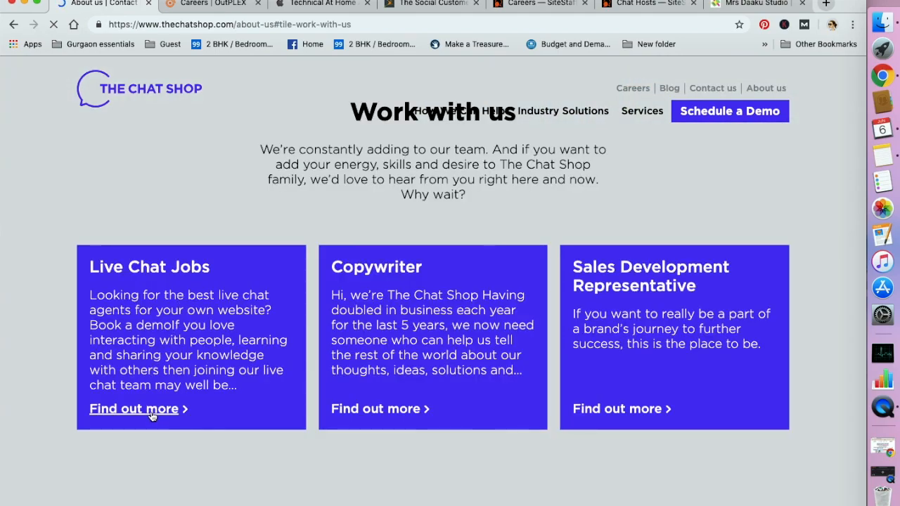
{"action": "scroll", "scroll_direction": "up", "scroll_amount": 3}
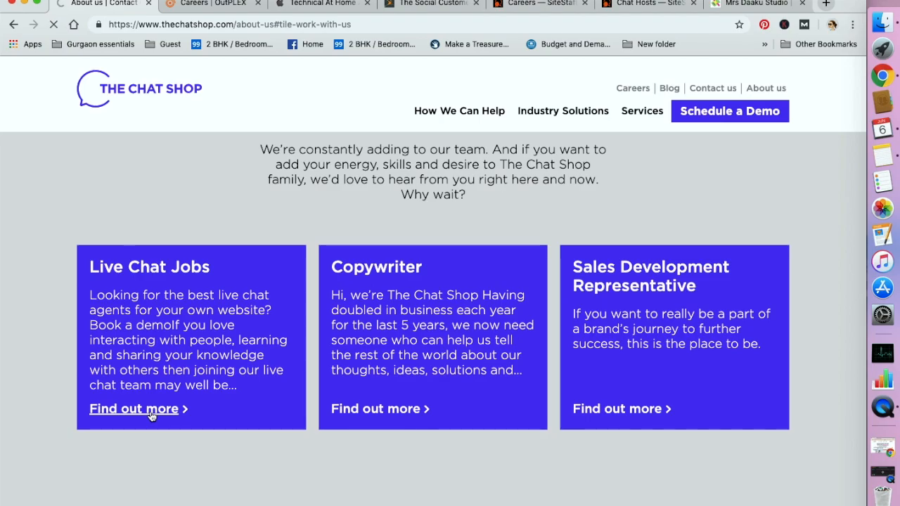
{"action": "left_click", "coordinate": [134, 408]}
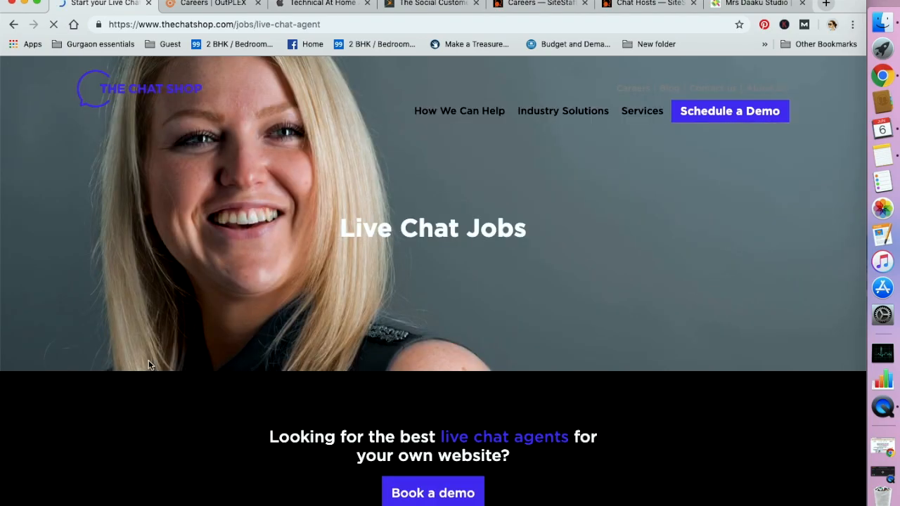
{"action": "scroll", "scroll_direction": "down", "scroll_amount": 3}
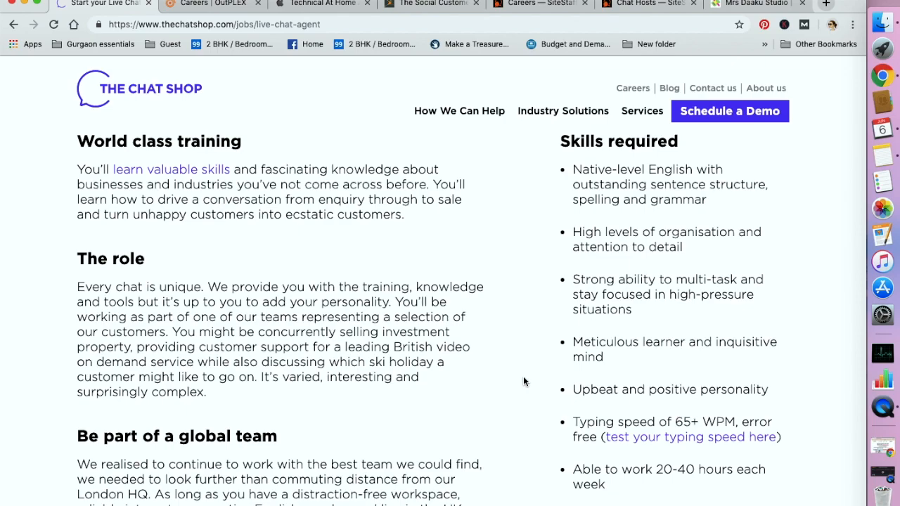
{"action": "mouse_move", "coordinate": [576, 422]}
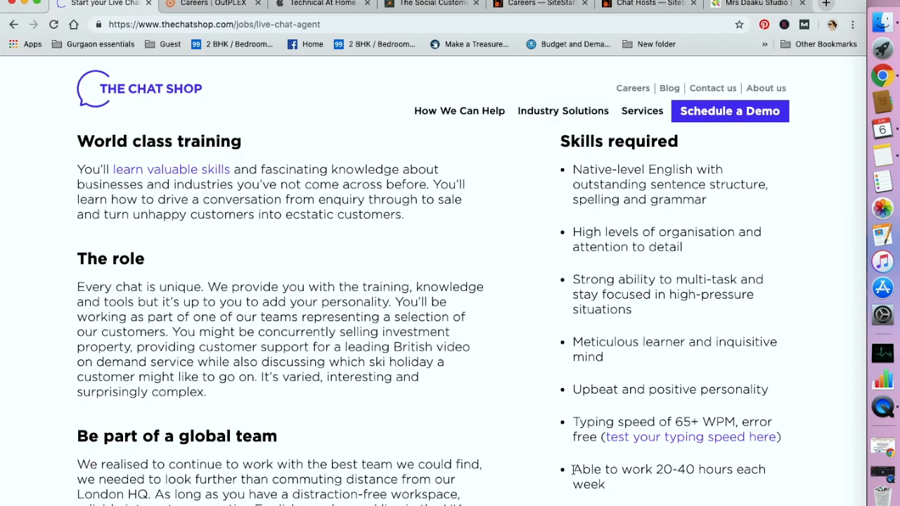
{"action": "mouse_move", "coordinate": [216, 58]}
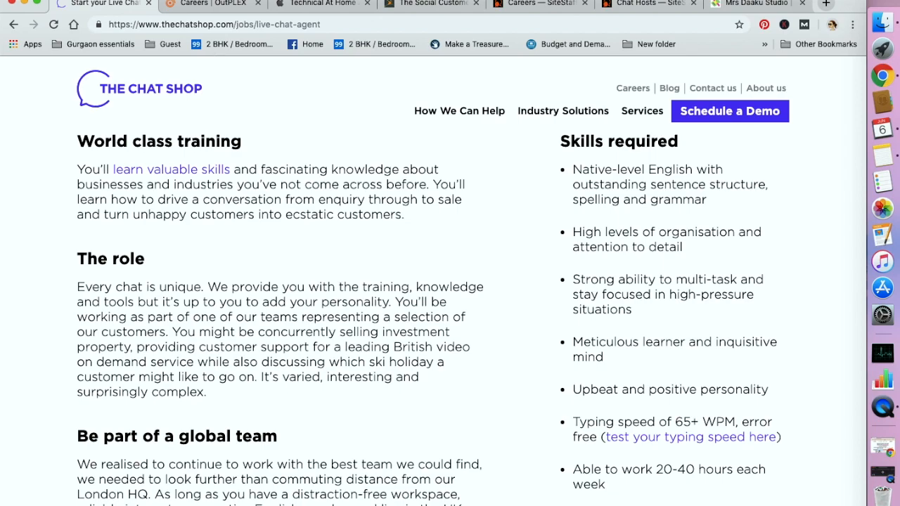
{"action": "mouse_move", "coordinate": [215, 6]}
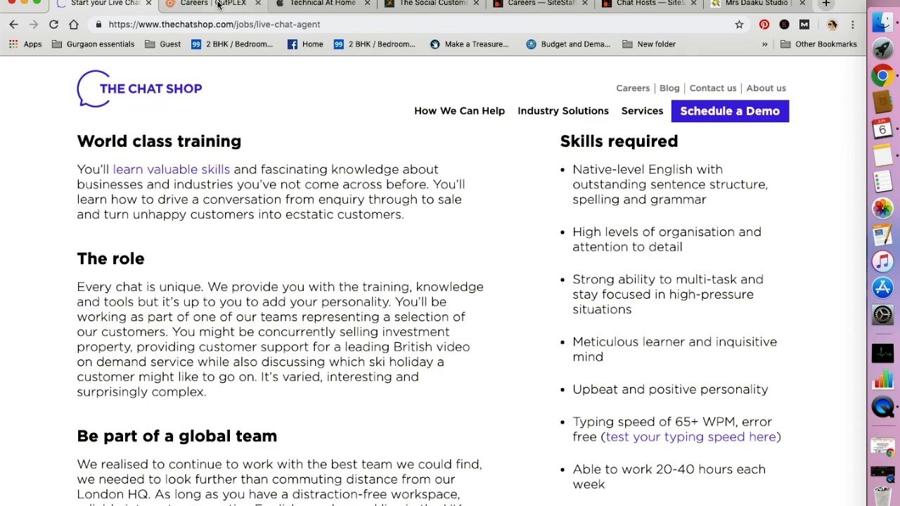
{"action": "mouse_move", "coordinate": [211, 4]}
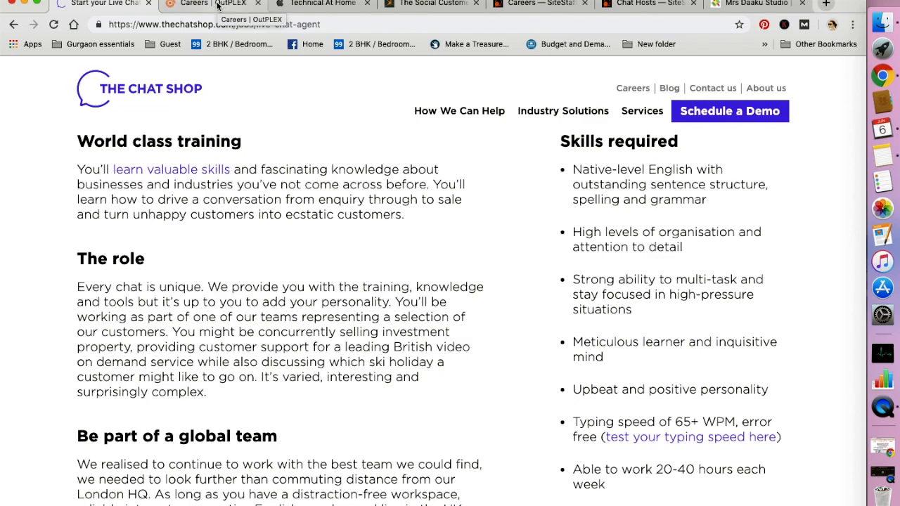
On OutPLEX careers, choose 'Work at Home Positions (United States Only)' as the job search location
{"action": "left_click", "coordinate": [211, 4]}
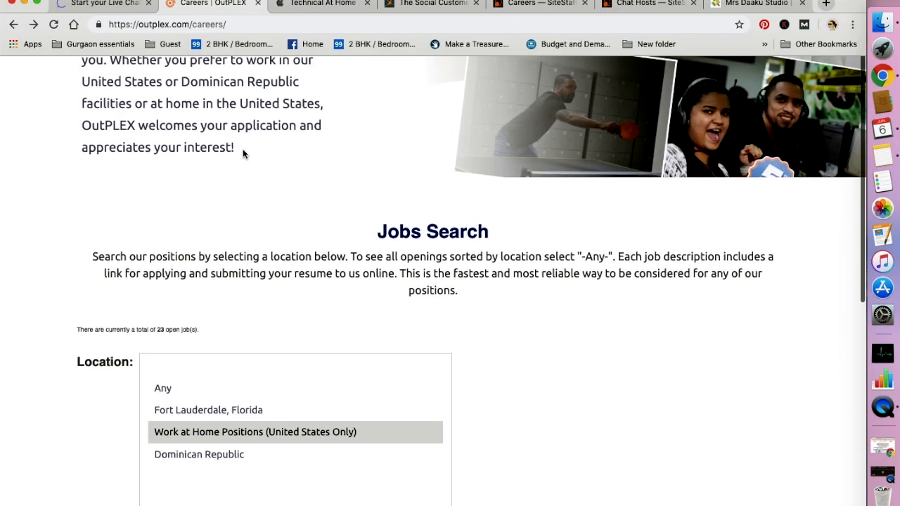
{"action": "scroll", "scroll_direction": "up", "scroll_amount": 3}
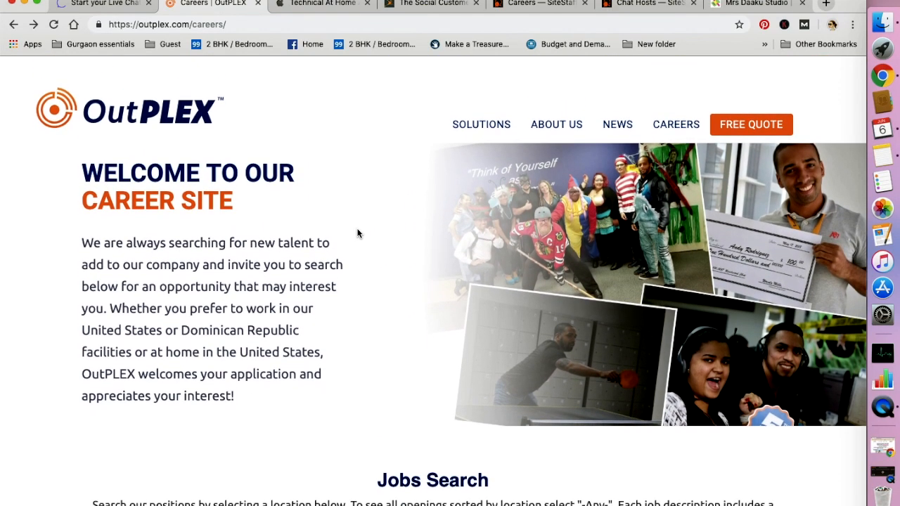
{"action": "scroll", "scroll_direction": "down", "scroll_amount": 3}
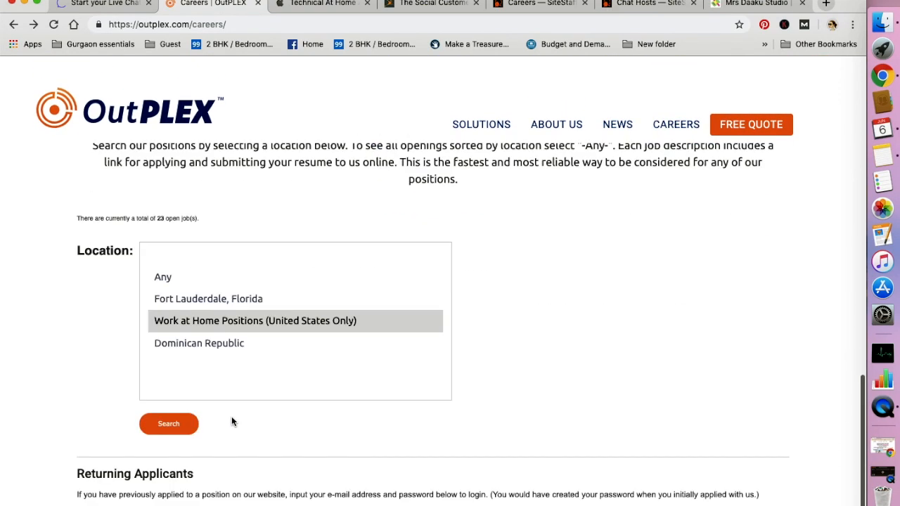
{"action": "left_click", "coordinate": [254, 321]}
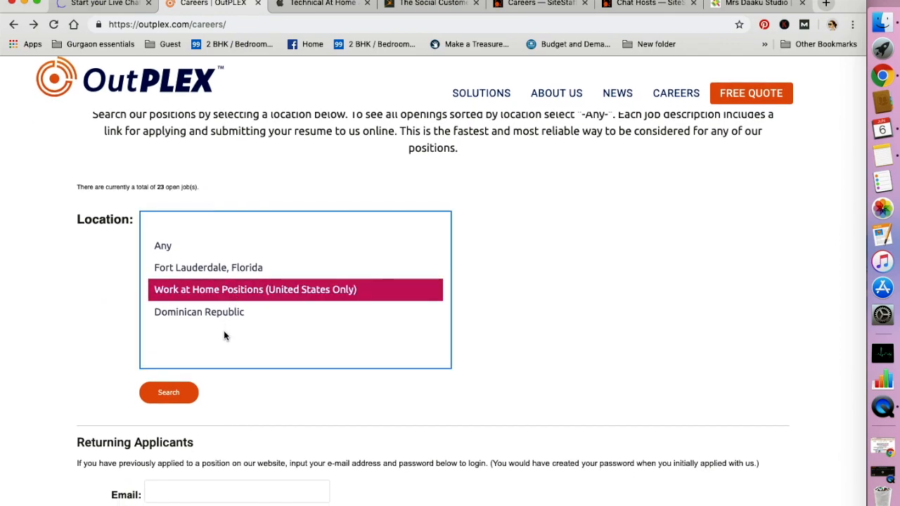
{"action": "mouse_move", "coordinate": [169, 392]}
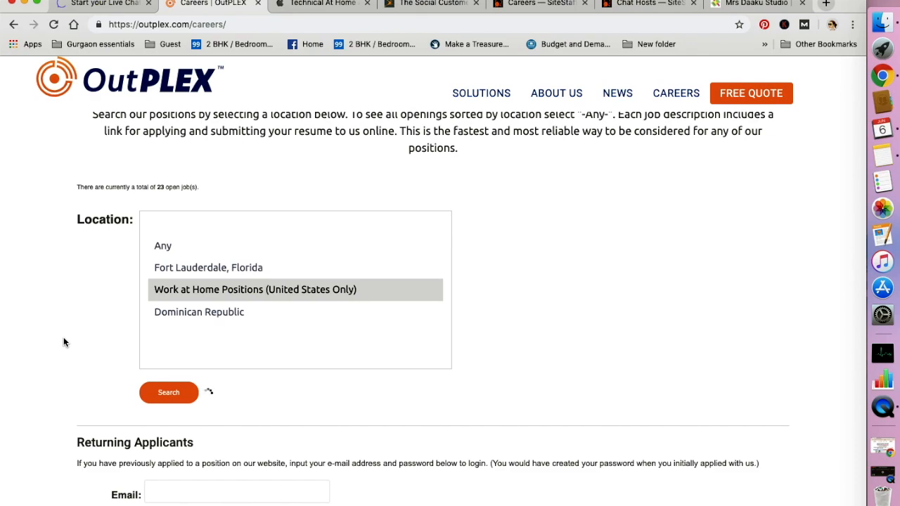
Search OutPLEX jobs and read the Work at Home Customer Service Representatives description
{"action": "left_click", "coordinate": [168, 393]}
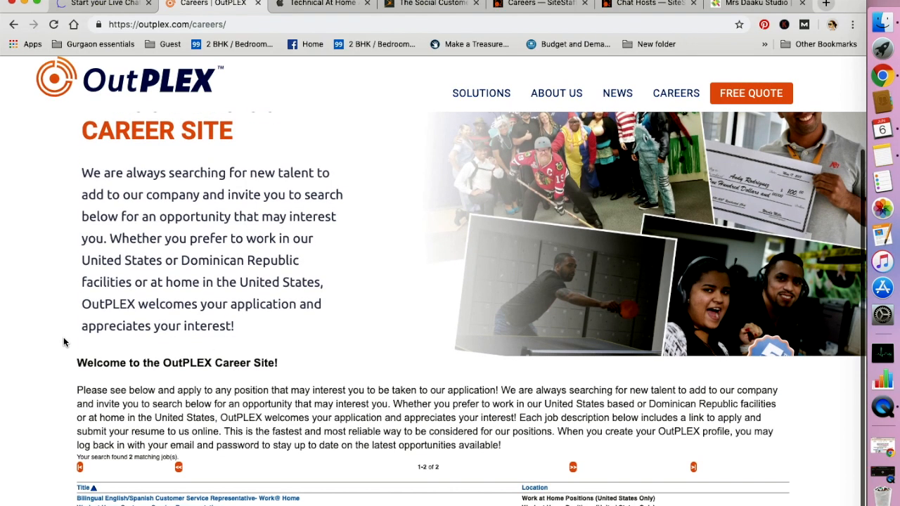
{"action": "scroll", "scroll_direction": "up", "scroll_amount": 3}
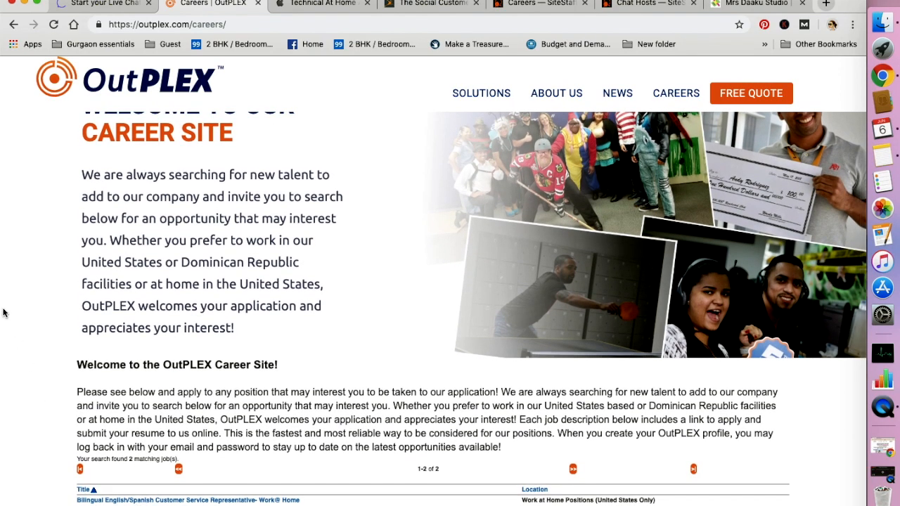
{"action": "scroll", "scroll_direction": "down", "scroll_amount": 3}
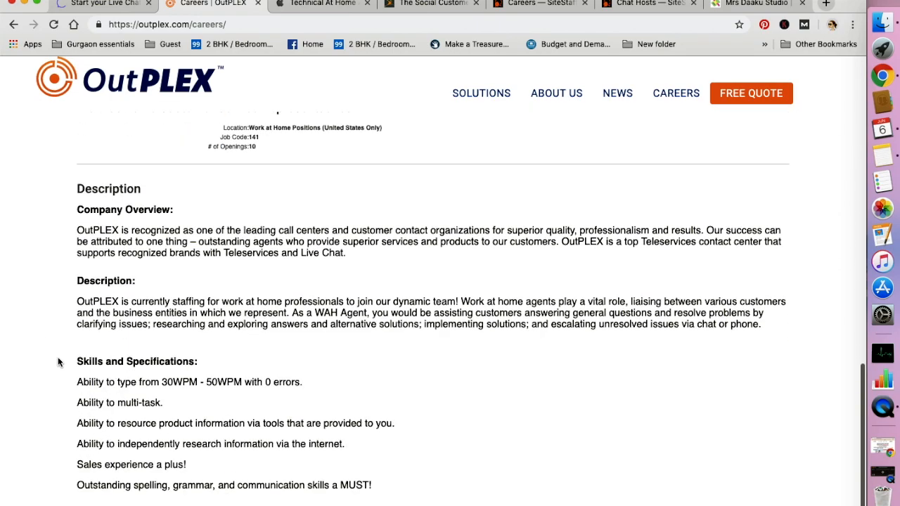
{"action": "scroll", "scroll_direction": "down", "scroll_amount": 3}
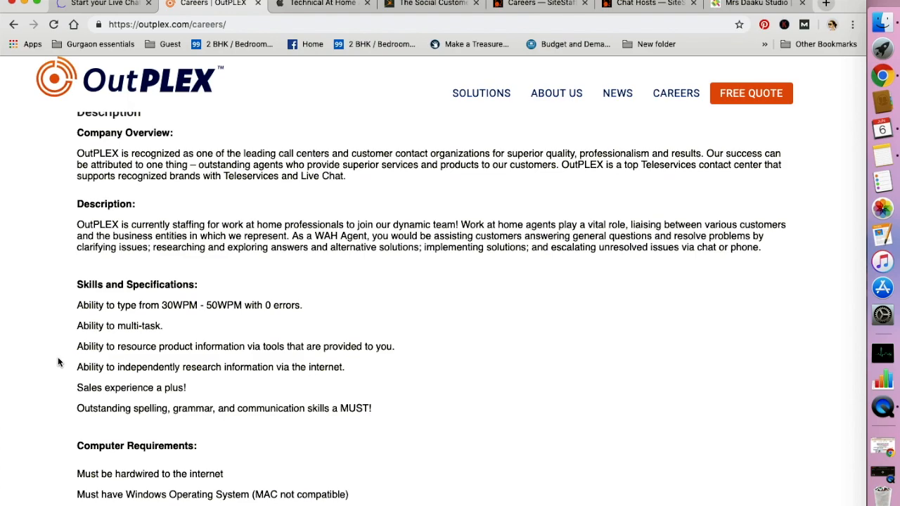
{"action": "scroll", "scroll_direction": "up", "scroll_amount": 3}
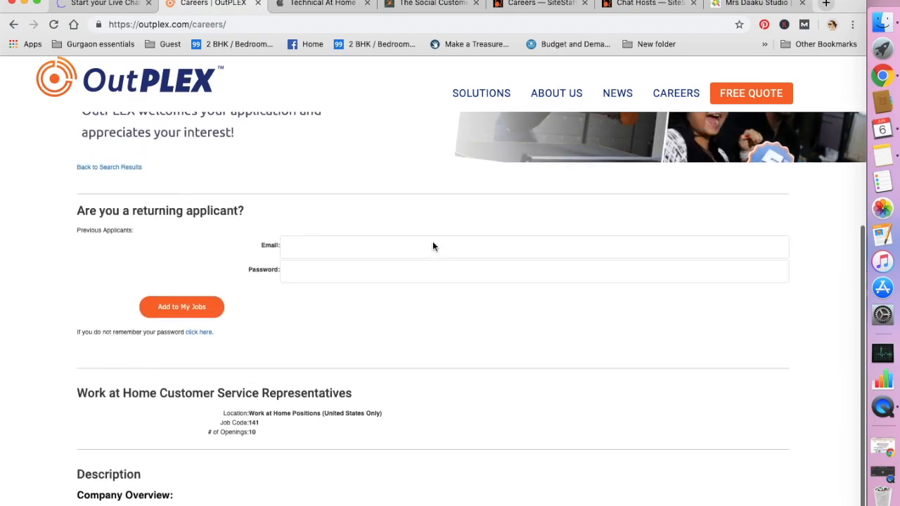
{"action": "scroll", "scroll_direction": "up", "scroll_amount": 3}
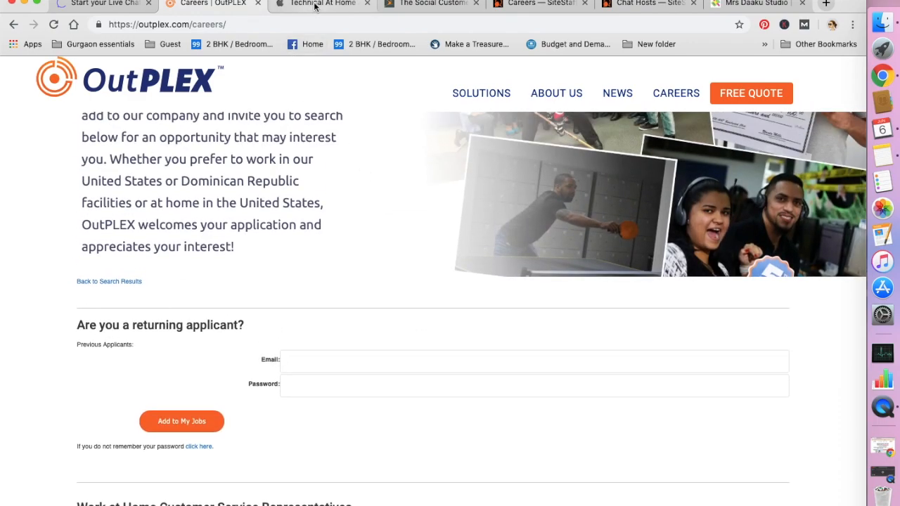
{"action": "mouse_move", "coordinate": [321, 4]}
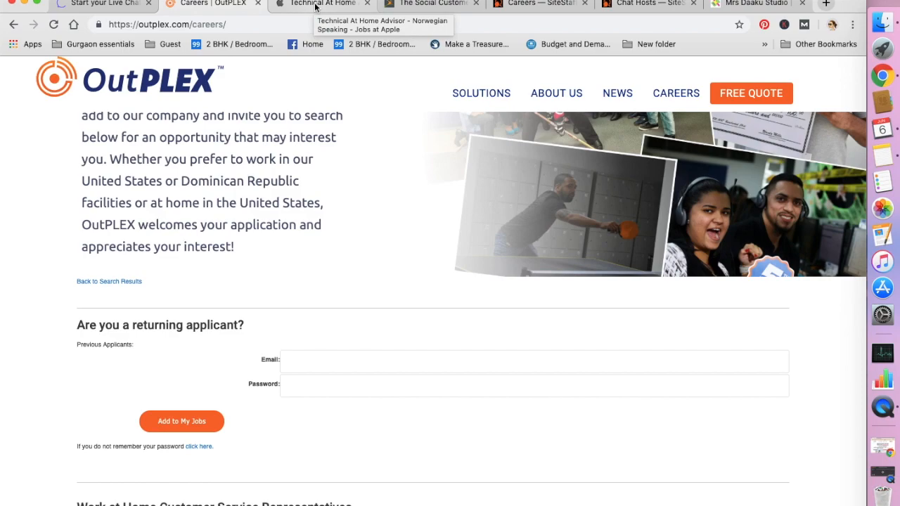
{"action": "mouse_move", "coordinate": [314, 4]}
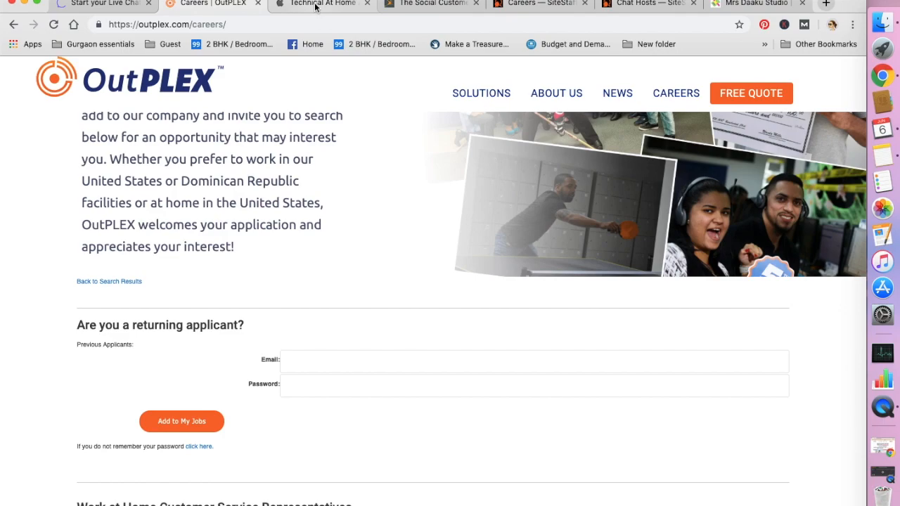
Read Apple's Technical At Home Advisor - Norwegian Speaking posting for Ireland
{"action": "left_click", "coordinate": [320, 4]}
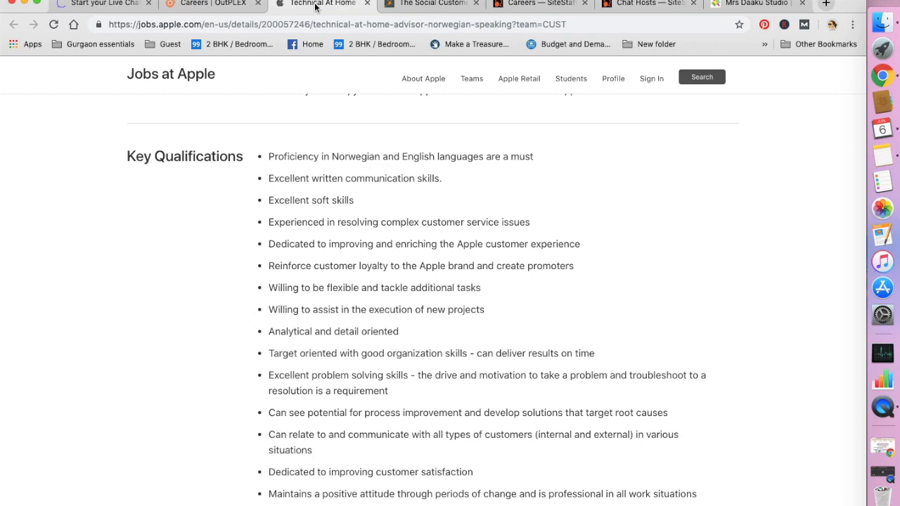
{"action": "scroll", "scroll_direction": "up", "scroll_amount": 3}
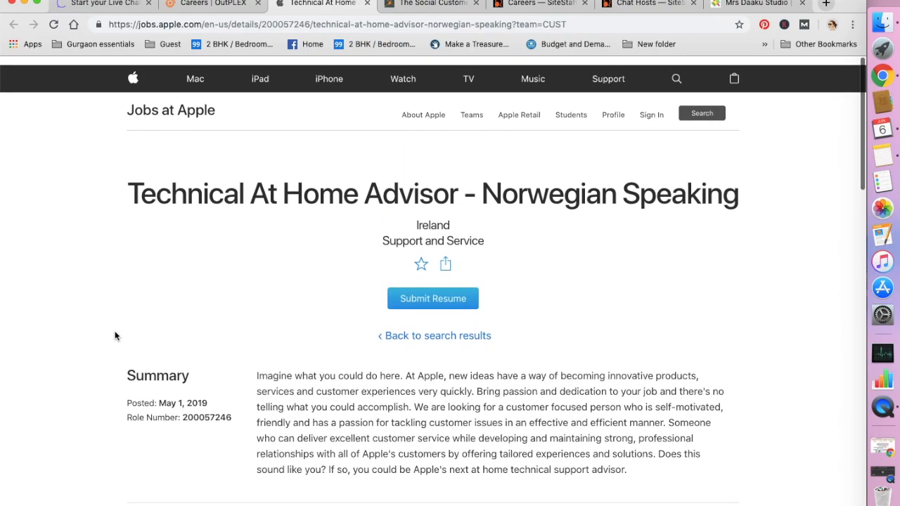
{"action": "scroll", "scroll_direction": "down", "scroll_amount": 3}
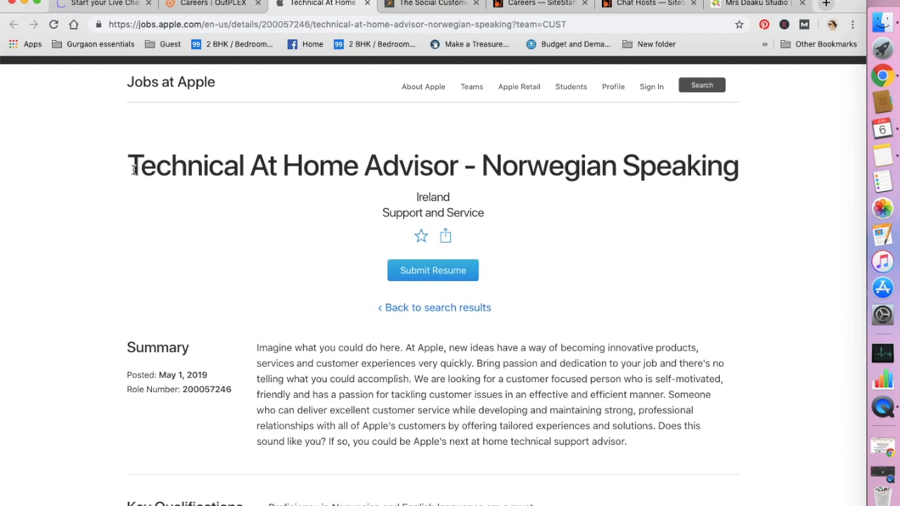
{"action": "mouse_move", "coordinate": [668, 241]}
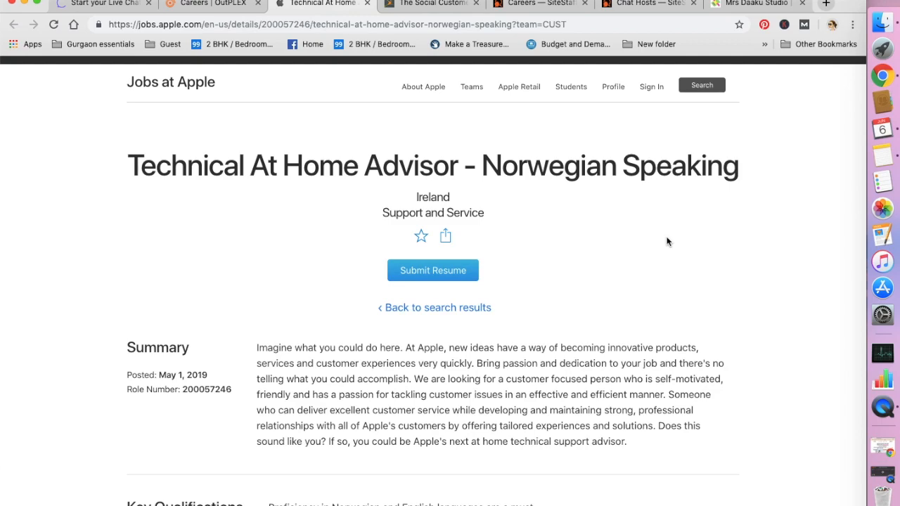
{"action": "scroll", "scroll_direction": "down", "scroll_amount": 3}
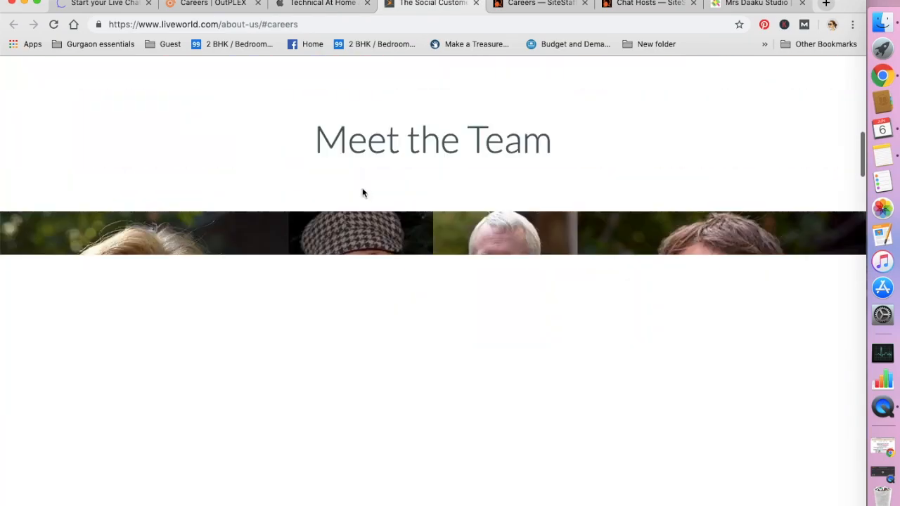
Scroll through LiveWorld's About Us company description and mantra
{"action": "scroll", "scroll_direction": "up", "scroll_amount": 3}
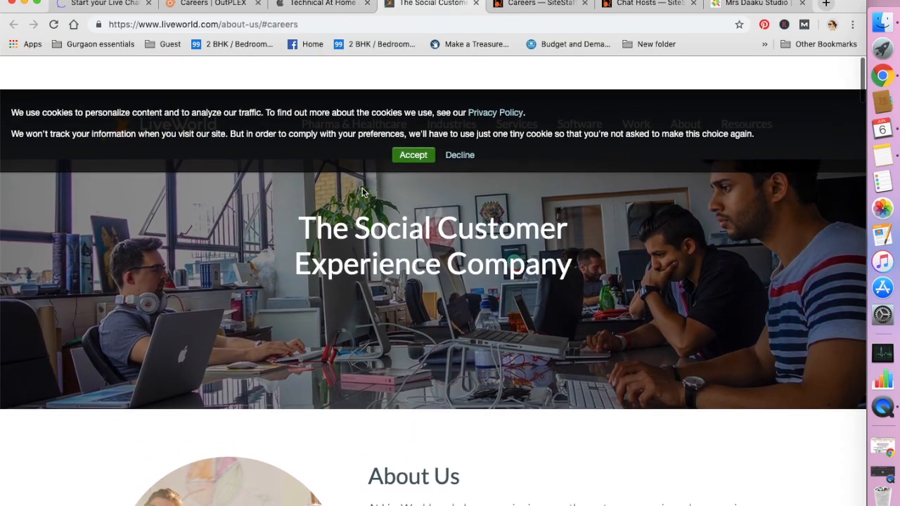
{"action": "scroll", "scroll_direction": "down", "scroll_amount": 3}
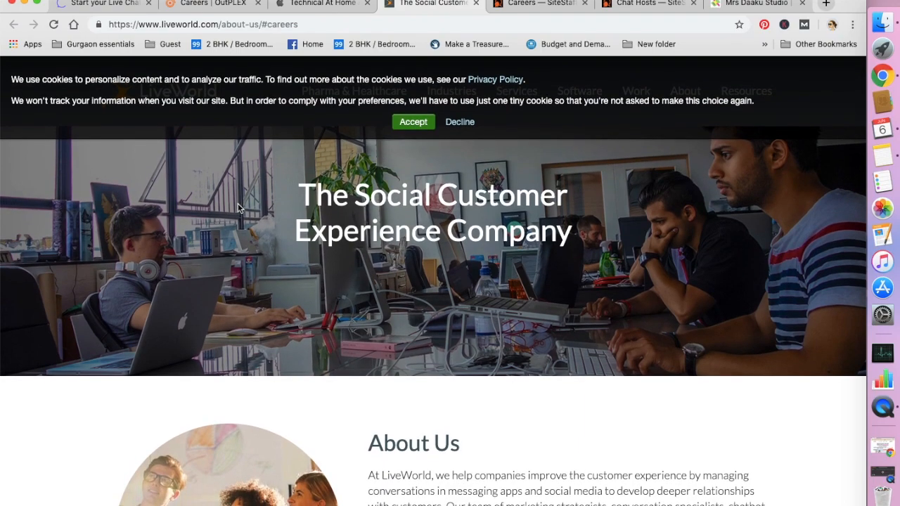
{"action": "scroll", "scroll_direction": "down", "scroll_amount": 3}
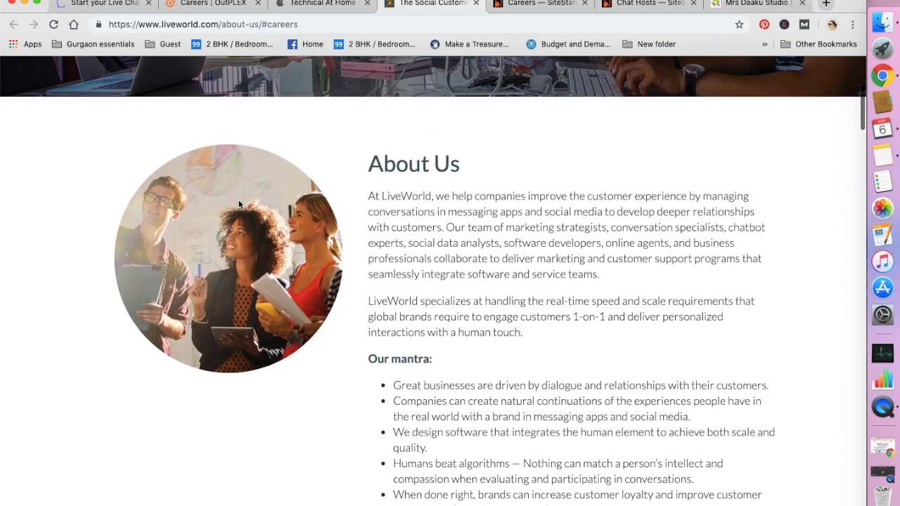
{"action": "scroll", "scroll_direction": "down", "scroll_amount": 3}
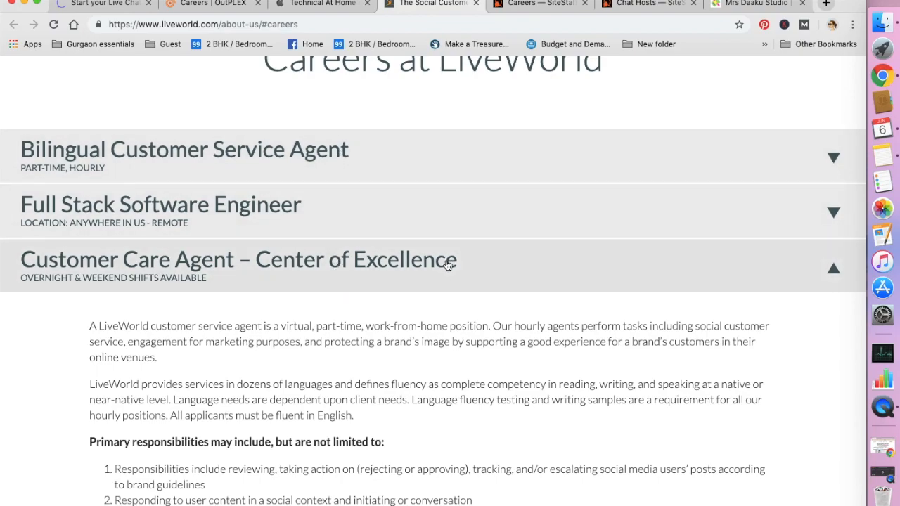
Read the Customer Care Agent – Center of Excellence responsibilities and required skills and traits
{"action": "scroll", "scroll_direction": "down", "scroll_amount": 3}
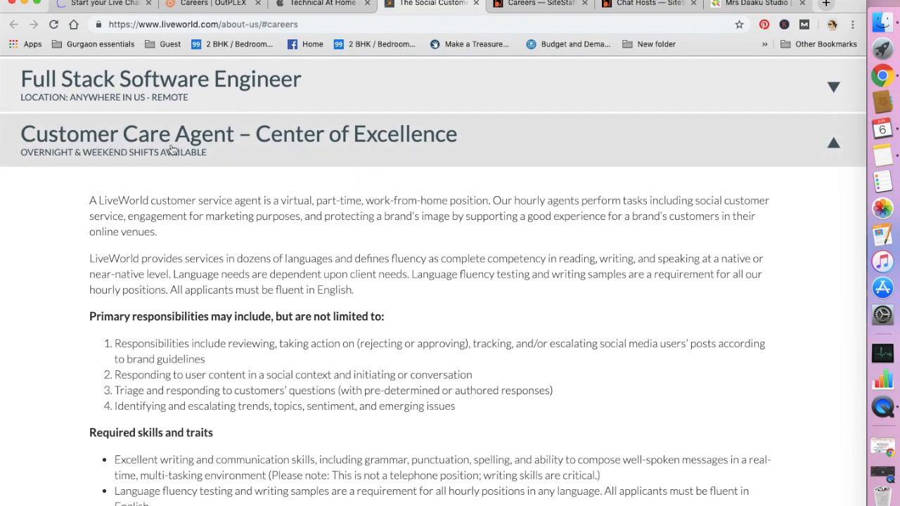
{"action": "scroll", "scroll_direction": "down", "scroll_amount": 3}
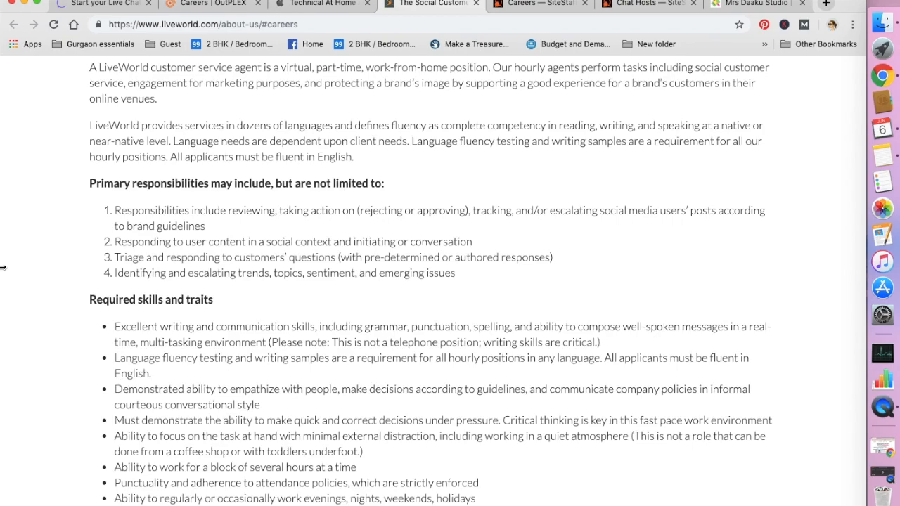
{"action": "mouse_move", "coordinate": [124, 210]}
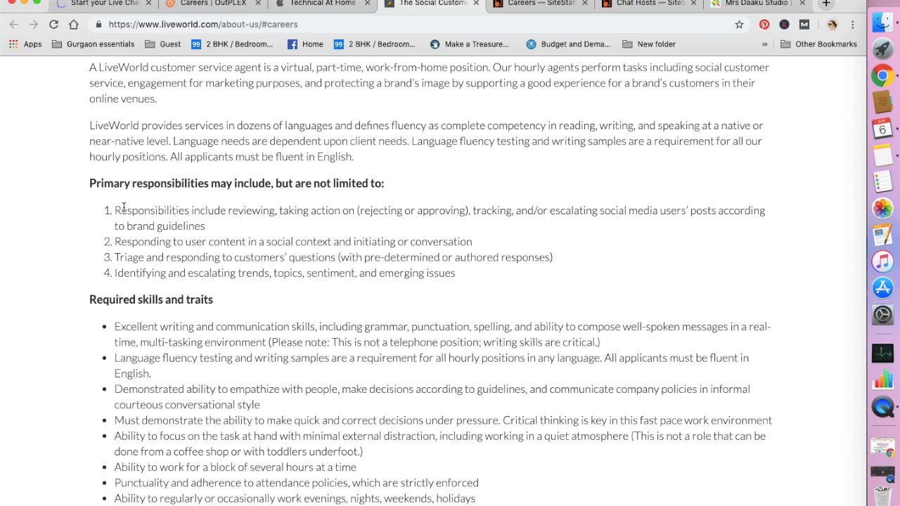
{"action": "mouse_move", "coordinate": [62, 250]}
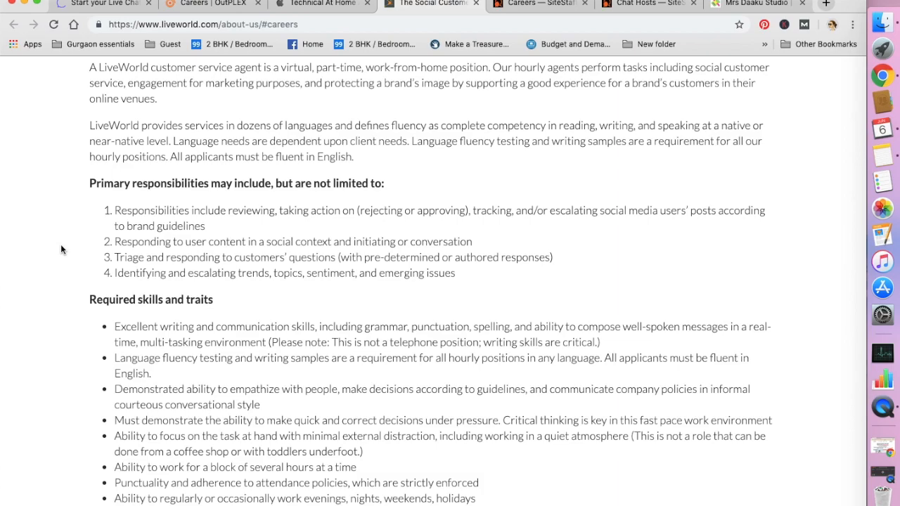
{"action": "scroll", "scroll_direction": "up", "scroll_amount": 3}
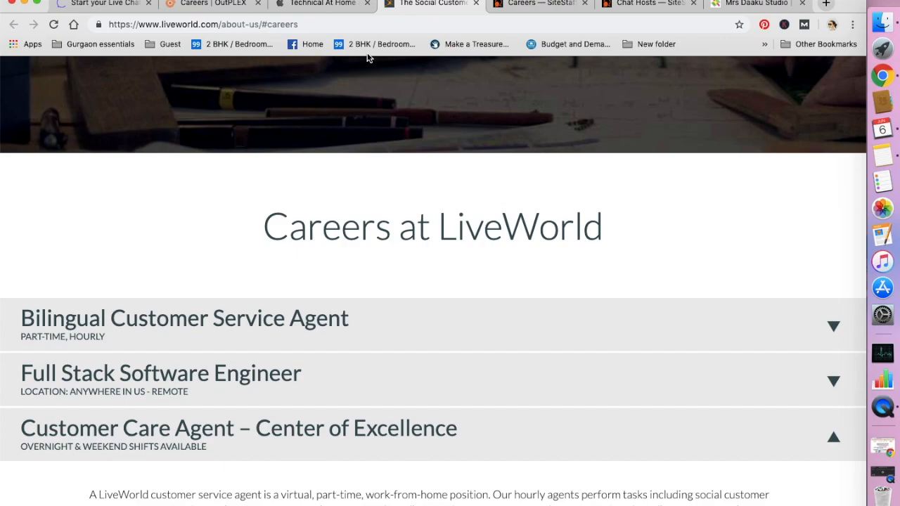
Switch to SiteStaff's Careers page and find the Chat Host opening
{"action": "left_click", "coordinate": [538, 5]}
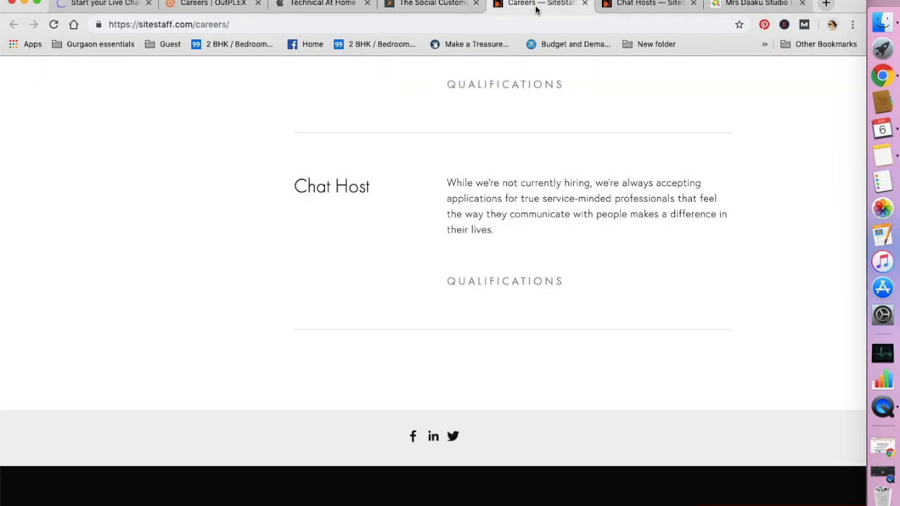
{"action": "scroll", "scroll_direction": "up", "scroll_amount": 3}
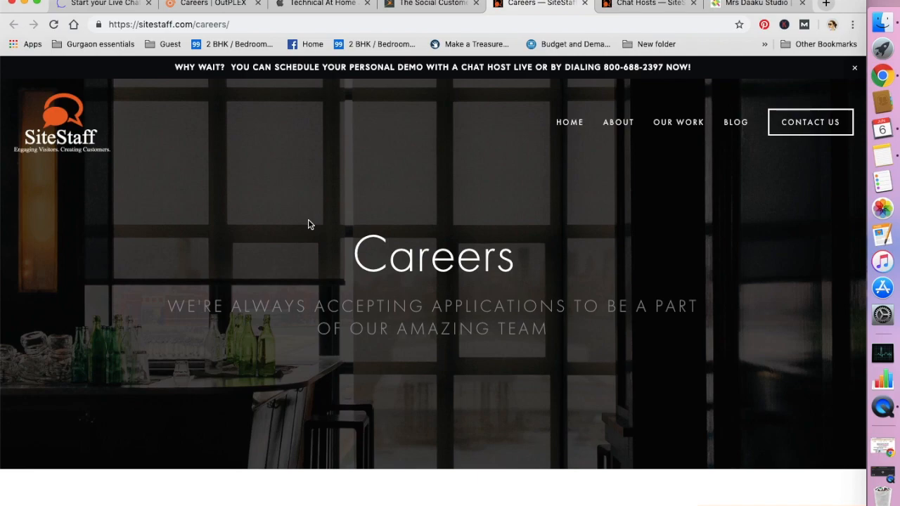
{"action": "scroll", "scroll_direction": "down", "scroll_amount": 3}
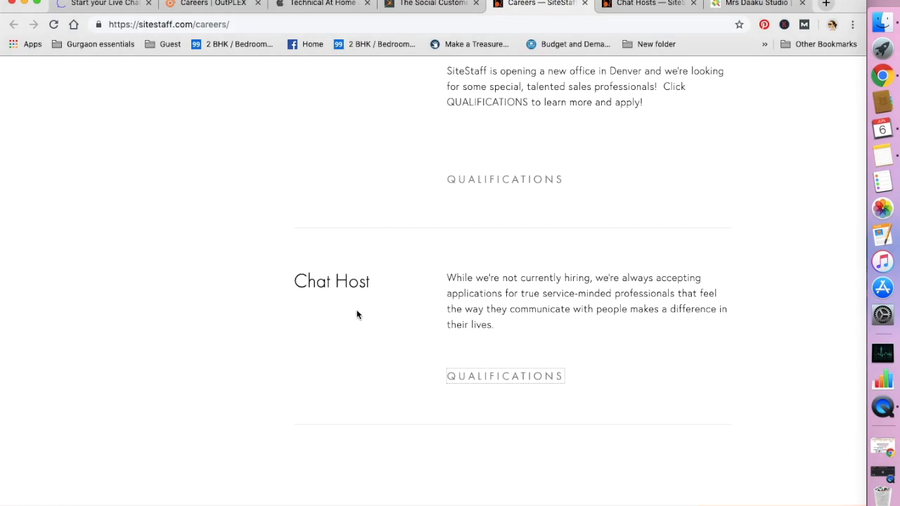
{"action": "mouse_move", "coordinate": [590, 82]}
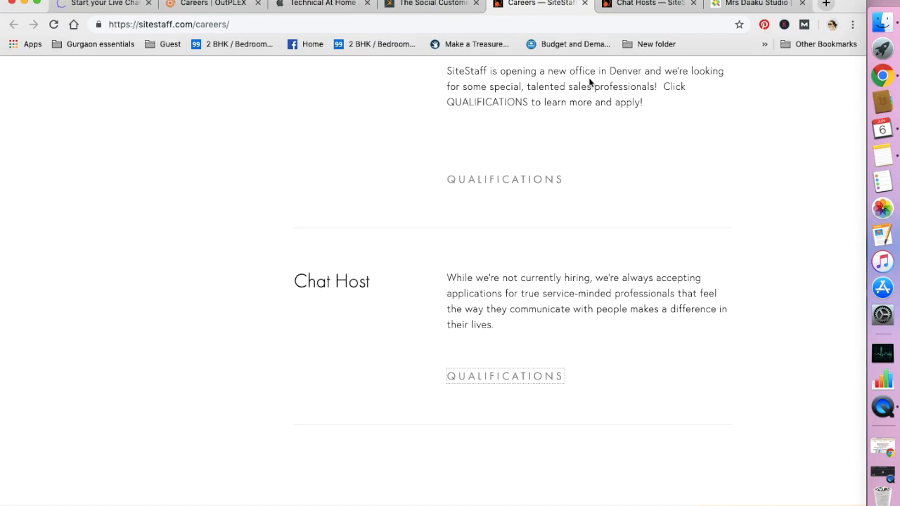
Read the SiteStaff Chat Host page: minimum skills, ideal-candidate extras and application form
{"action": "left_click", "coordinate": [505, 376]}
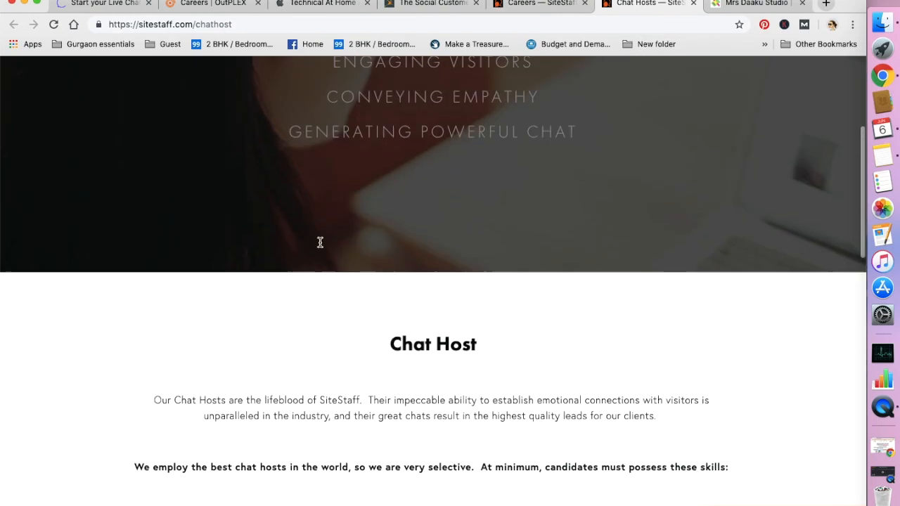
{"action": "scroll", "scroll_direction": "down", "scroll_amount": 3}
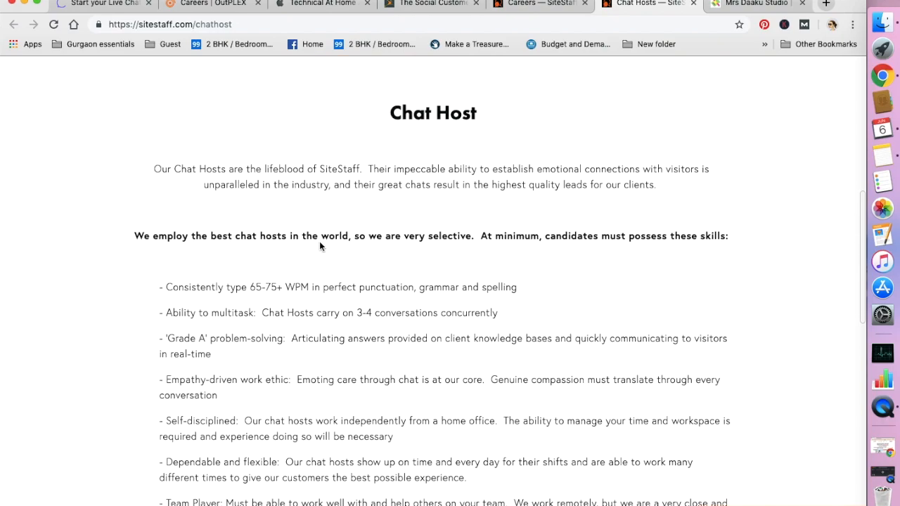
{"action": "scroll", "scroll_direction": "down", "scroll_amount": 3}
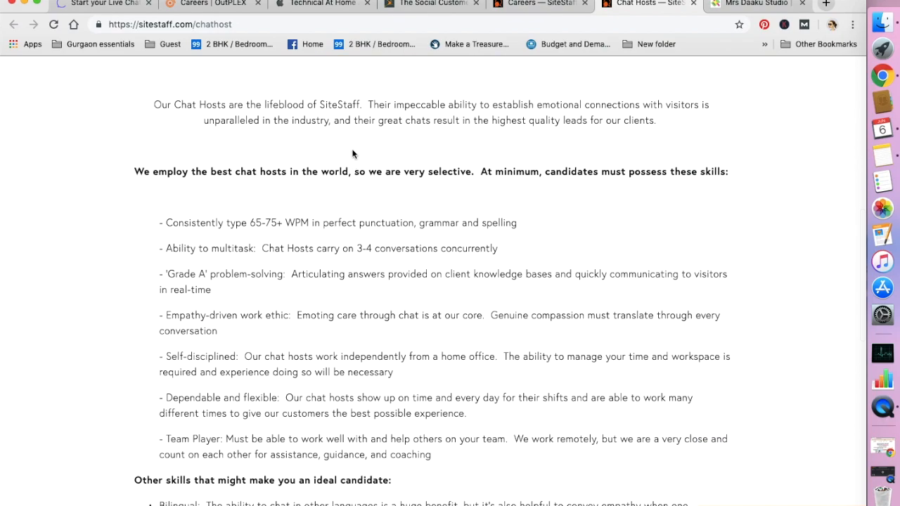
{"action": "mouse_move", "coordinate": [174, 225]}
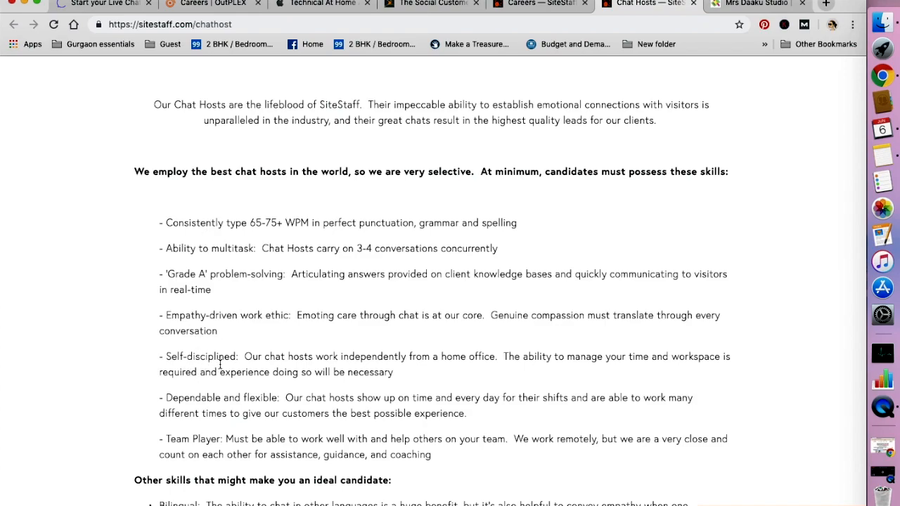
{"action": "scroll", "scroll_direction": "down", "scroll_amount": 3}
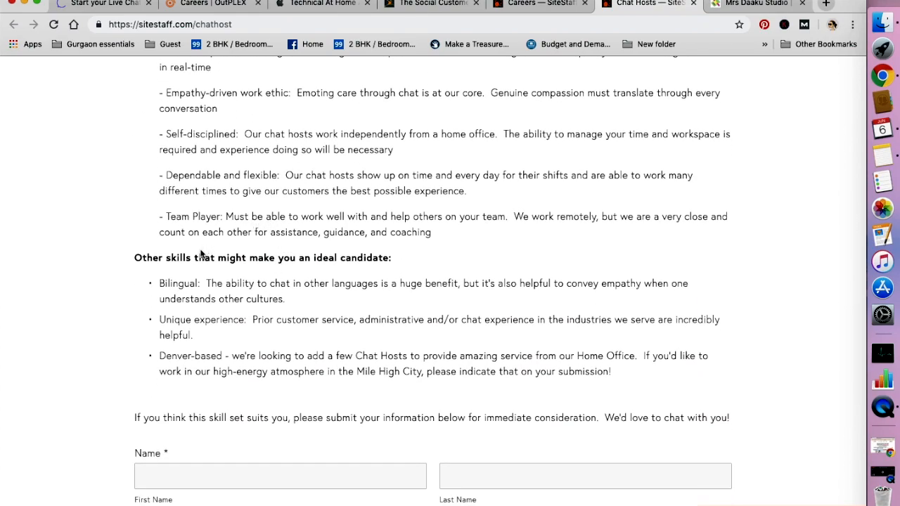
{"action": "mouse_move", "coordinate": [332, 270]}
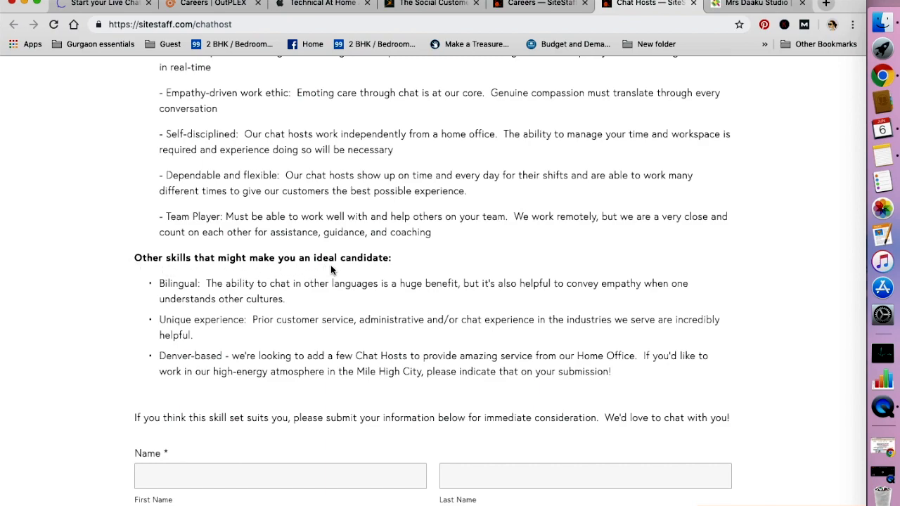
{"action": "mouse_move", "coordinate": [259, 287]}
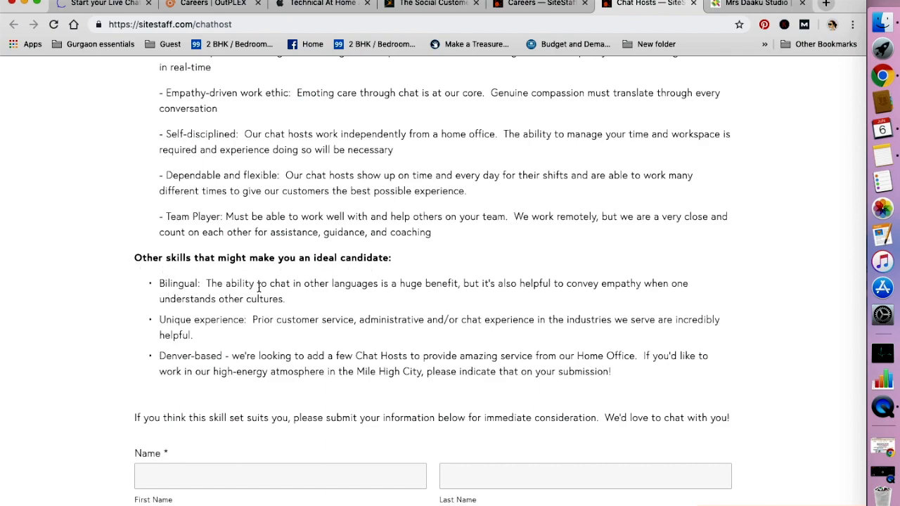
{"action": "scroll", "scroll_direction": "up", "scroll_amount": 3}
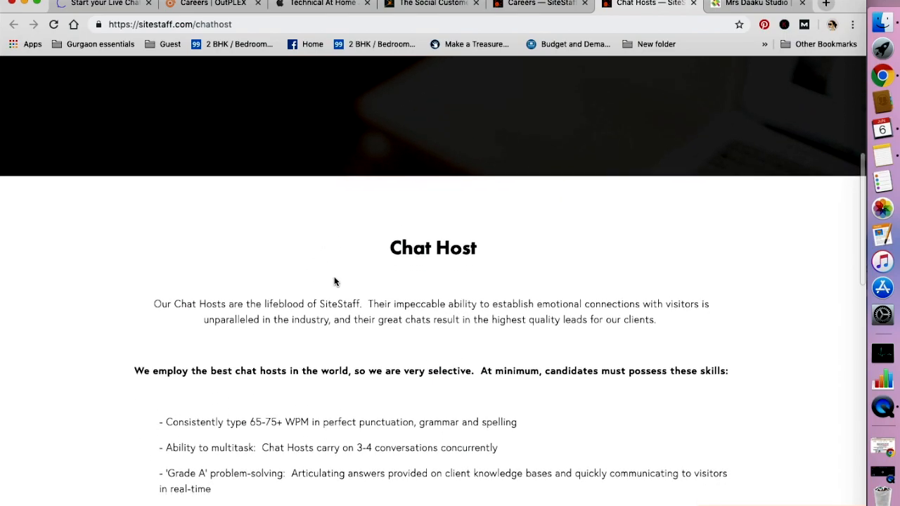
{"action": "scroll", "scroll_direction": "down", "scroll_amount": 3}
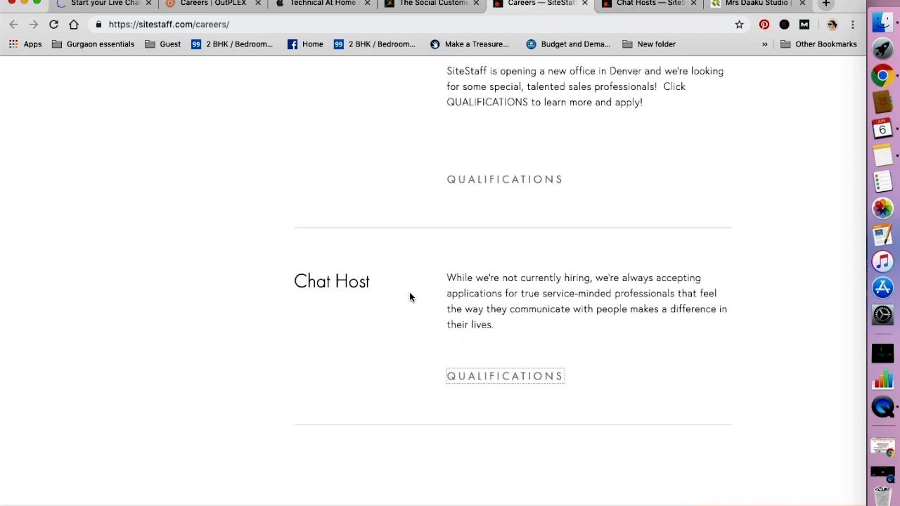
{"action": "mouse_move", "coordinate": [547, 281]}
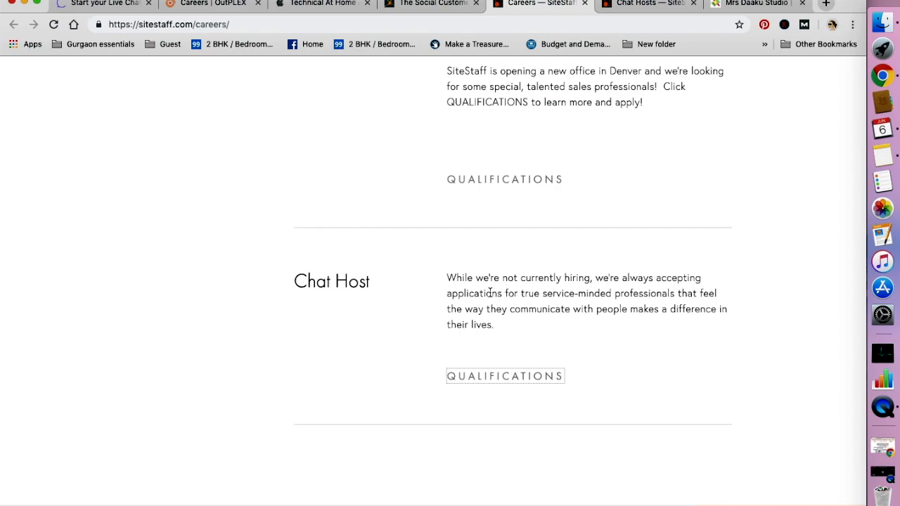
{"action": "mouse_move", "coordinate": [506, 299]}
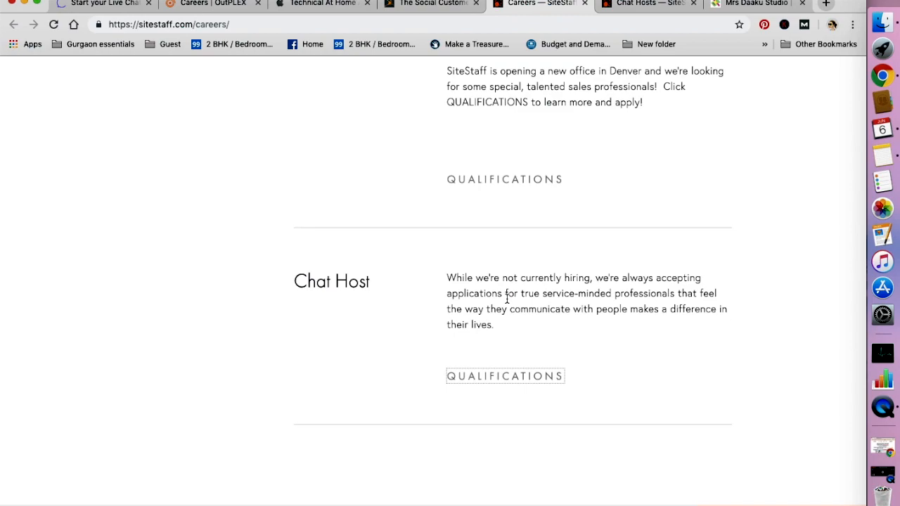
{"action": "mouse_move", "coordinate": [567, 18]}
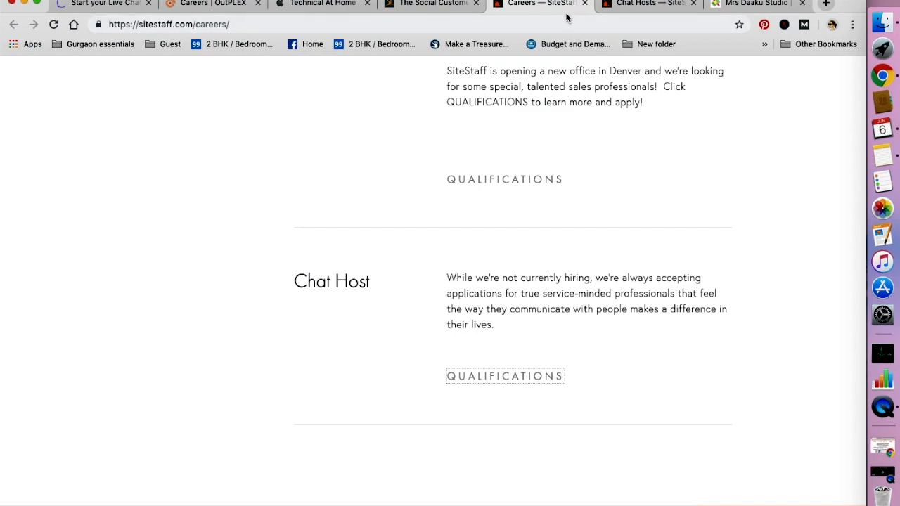